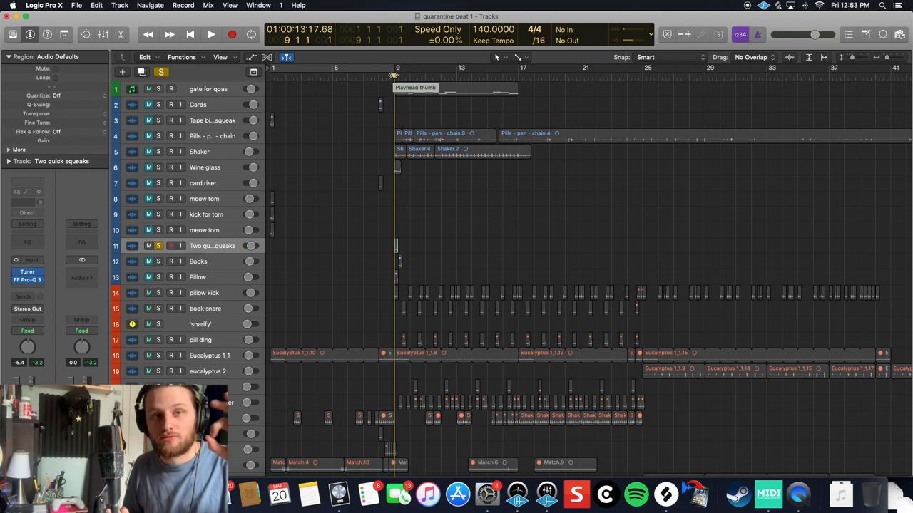
{"action": "left_click", "coordinate": [27, 280]}
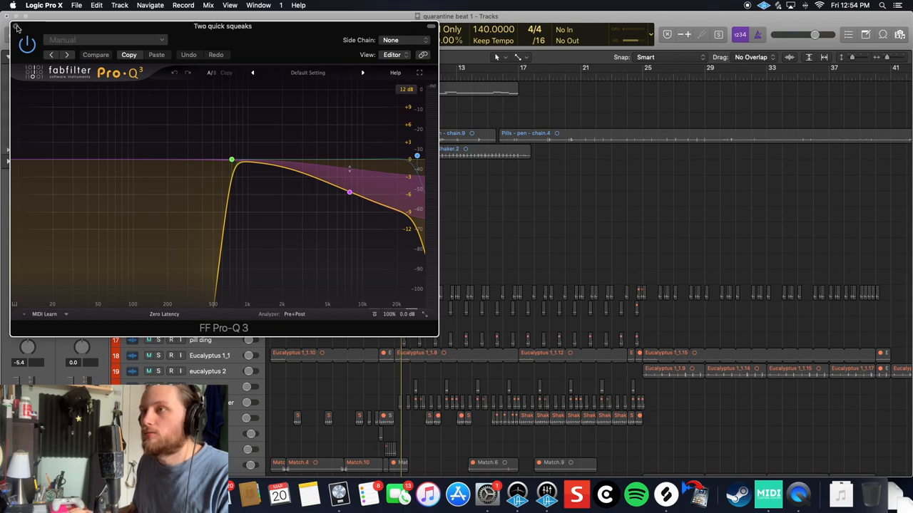
{"action": "left_click", "coordinate": [17, 27]}
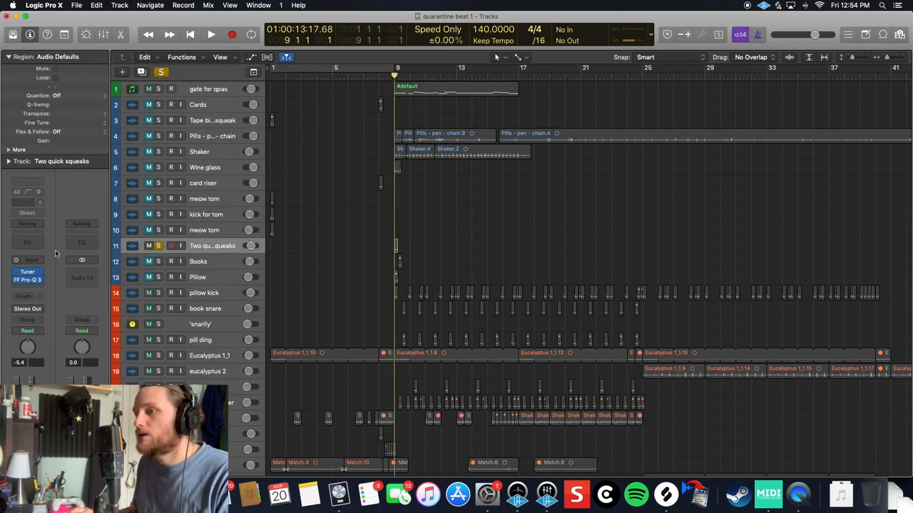